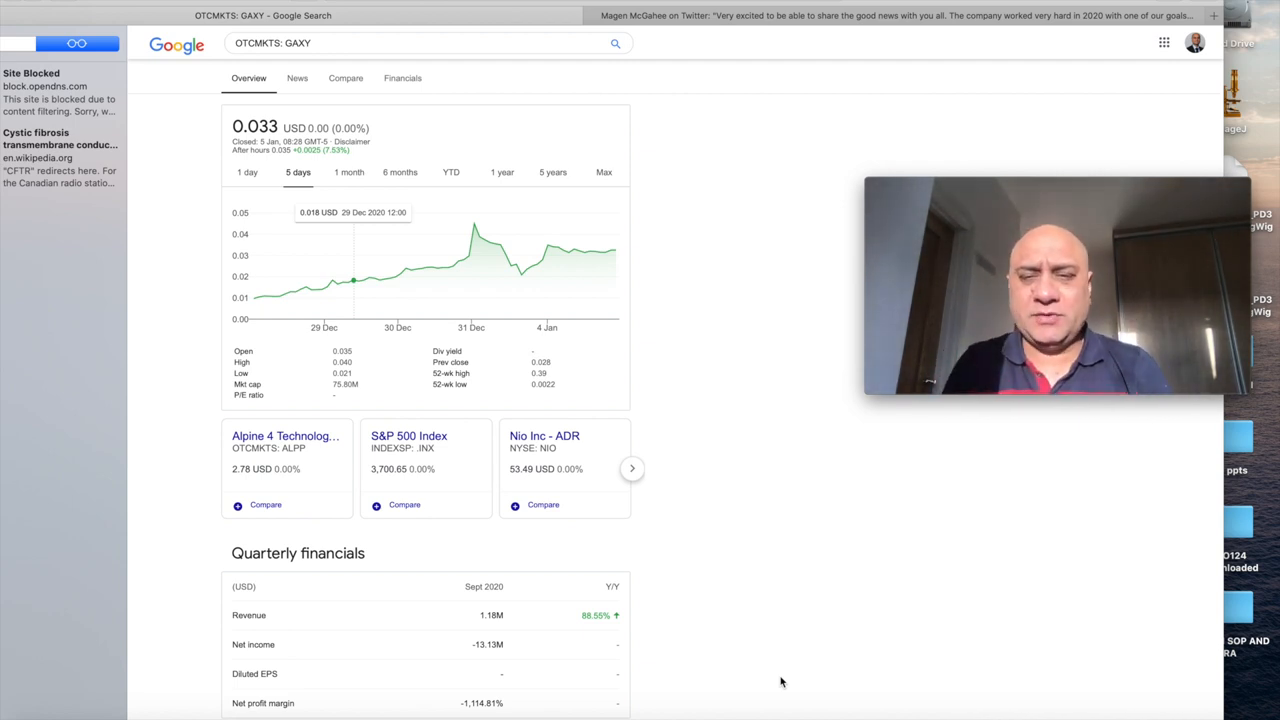
pyautogui.moveTo(405, 389)
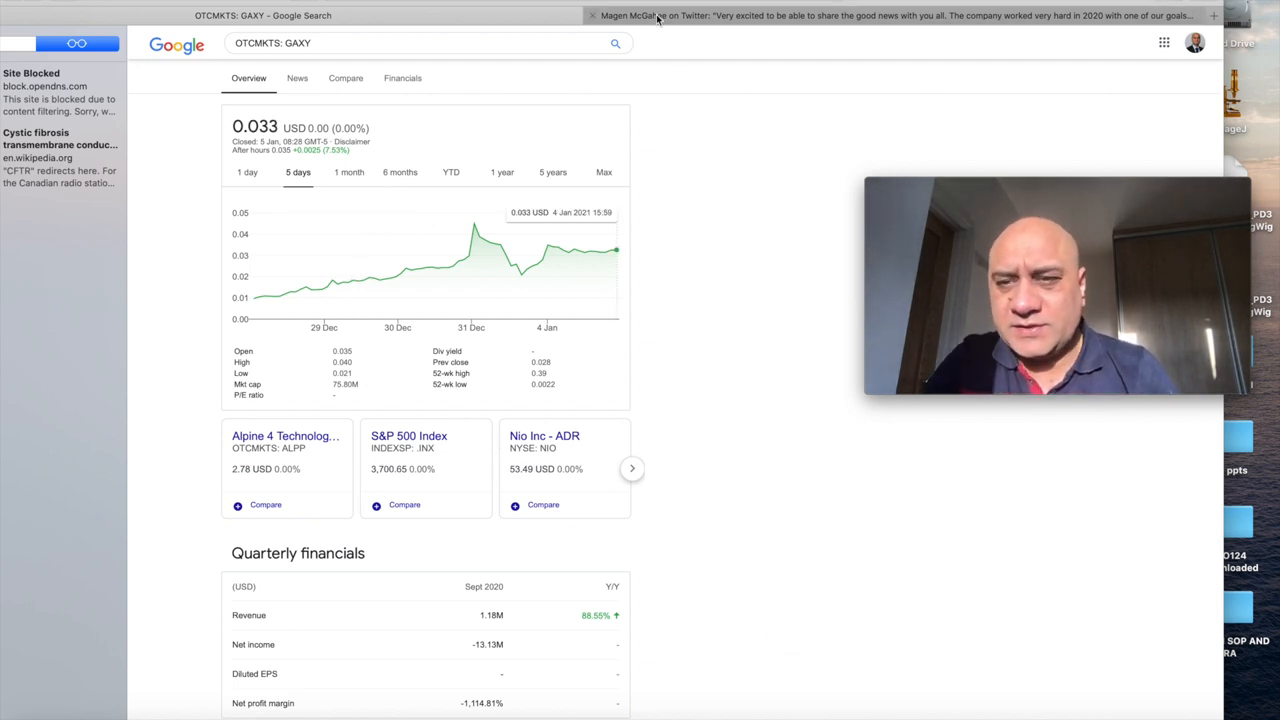
# - Switch from the GAXY quote to the Galaxy CFO's tweet about a cleaner balance sheet
pyautogui.click(890, 15)
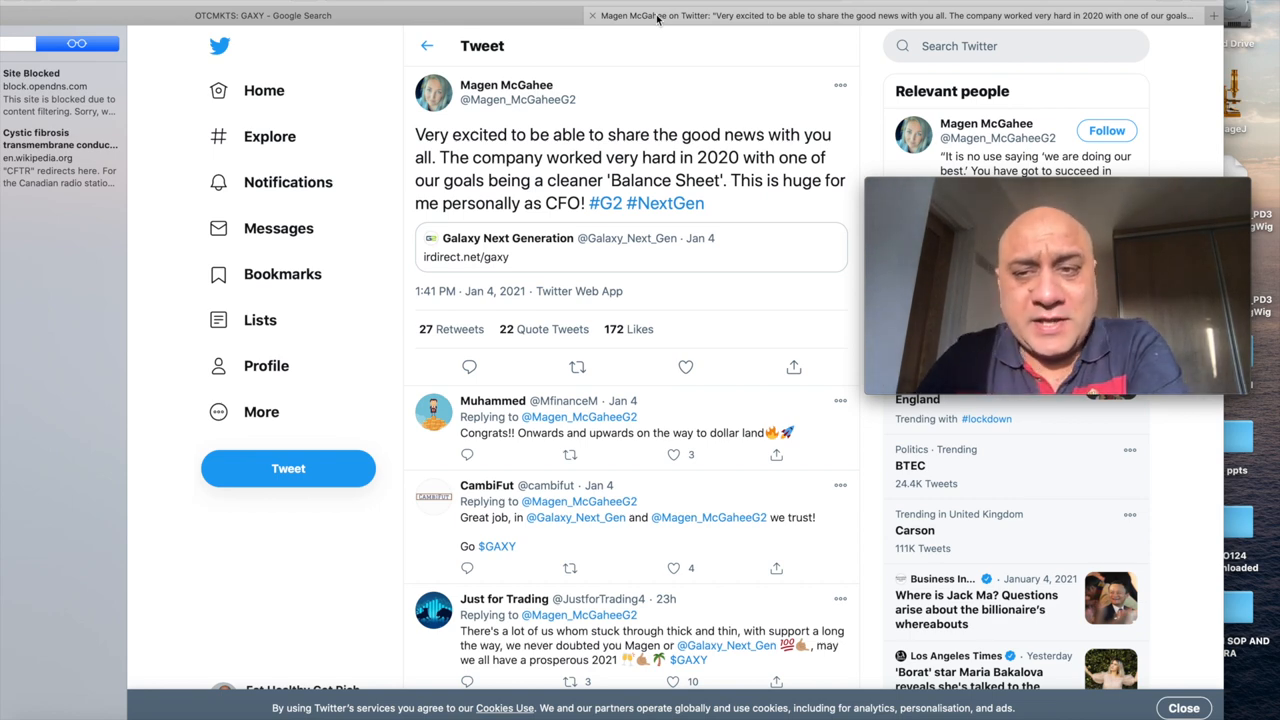
pyautogui.click(262, 15)
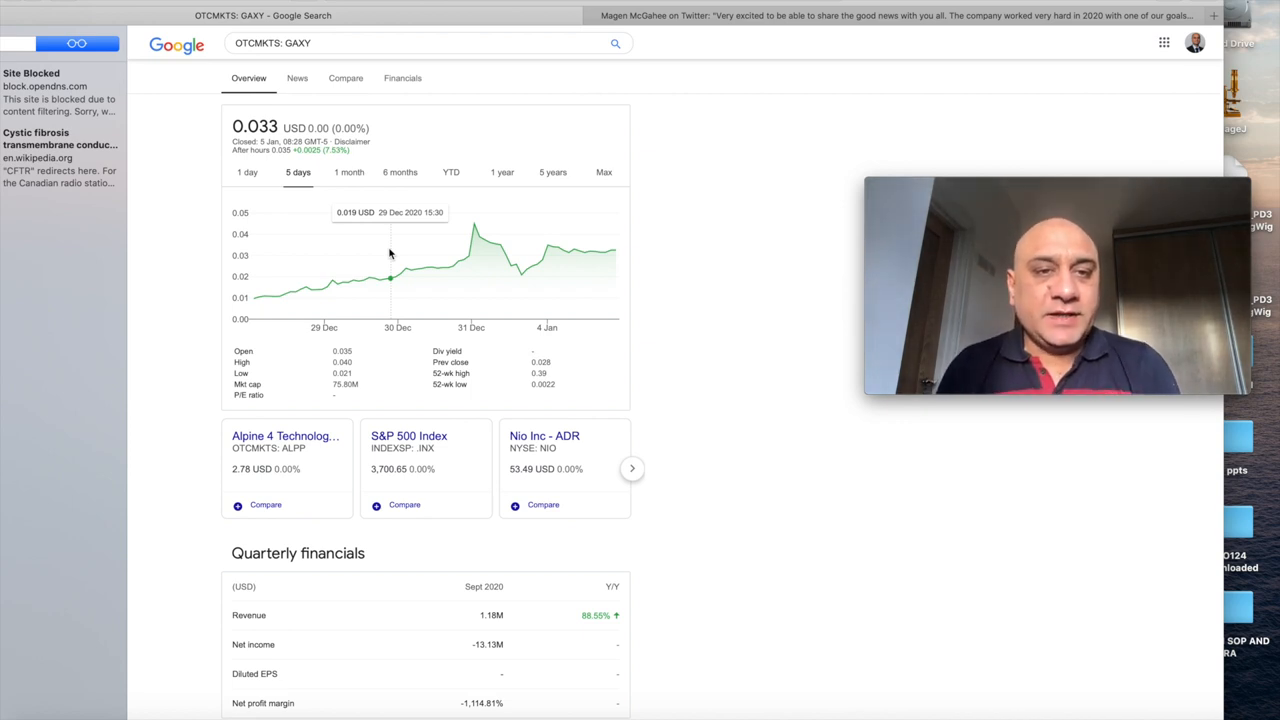
pyautogui.moveTo(323, 290)
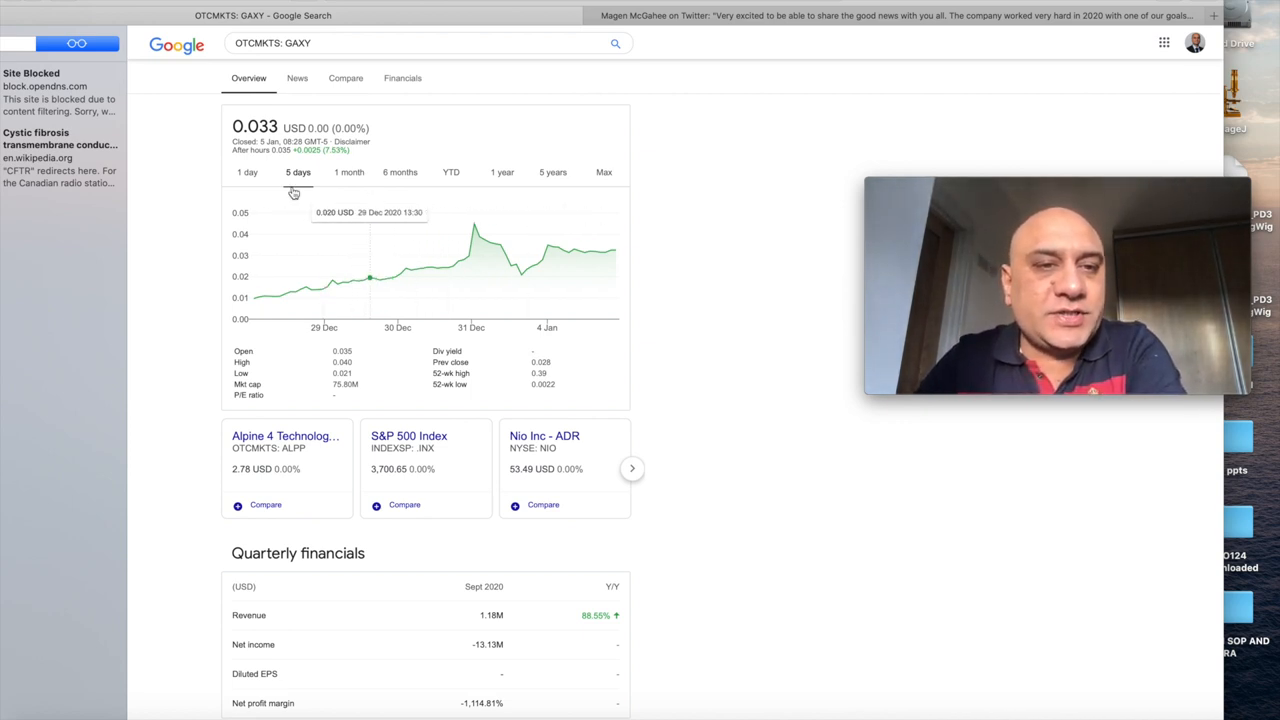
# - Show the GAXY chart at the 1-day range, then at the 5-day range
pyautogui.click(246, 172)
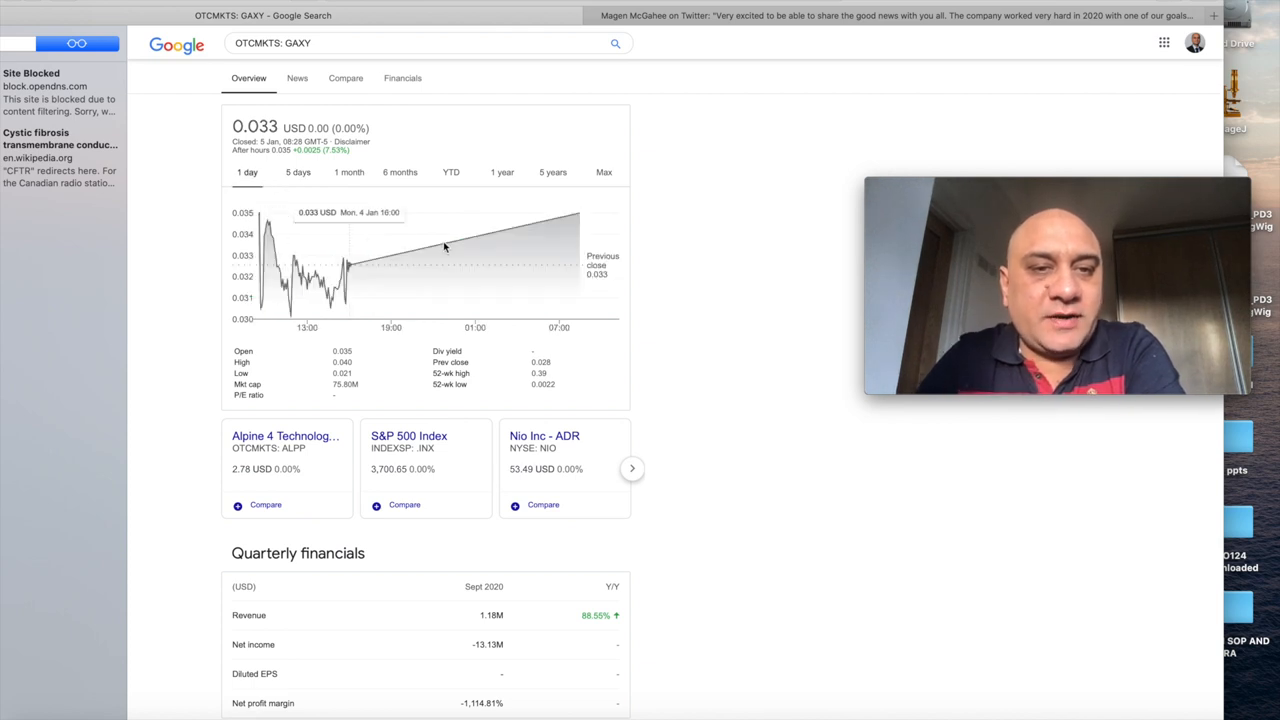
pyautogui.click(297, 172)
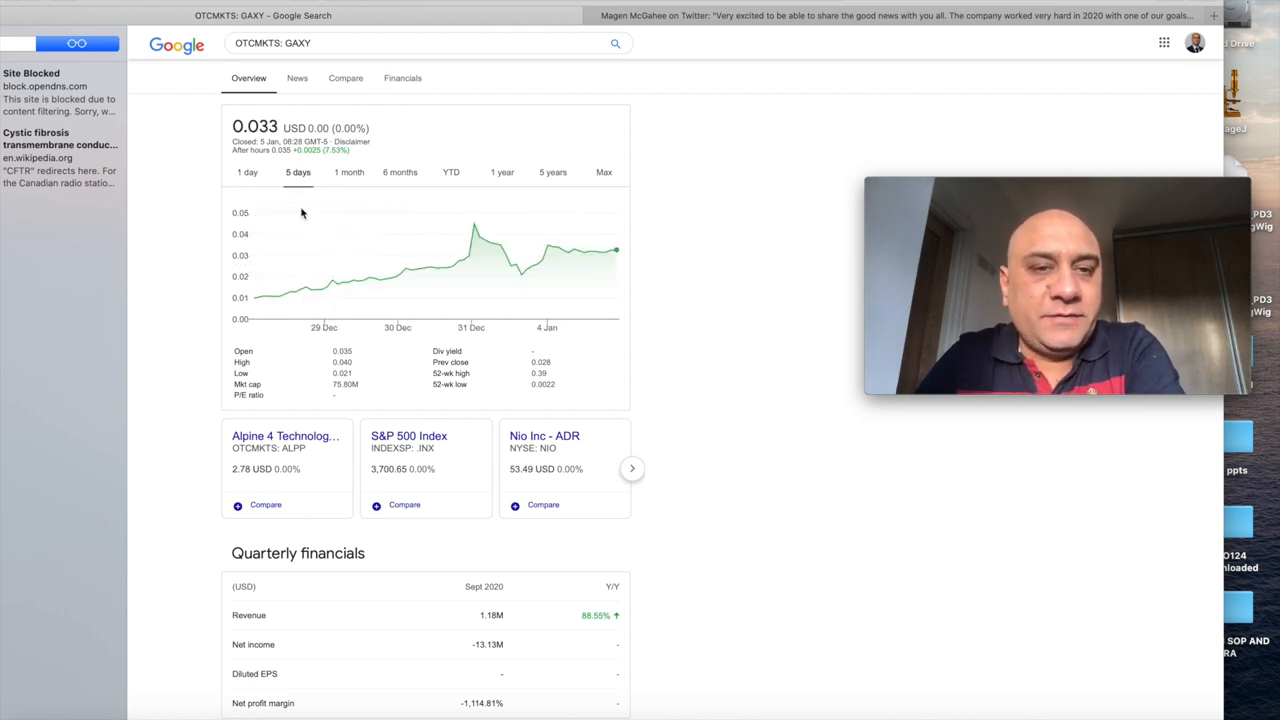
pyautogui.moveTo(370, 282)
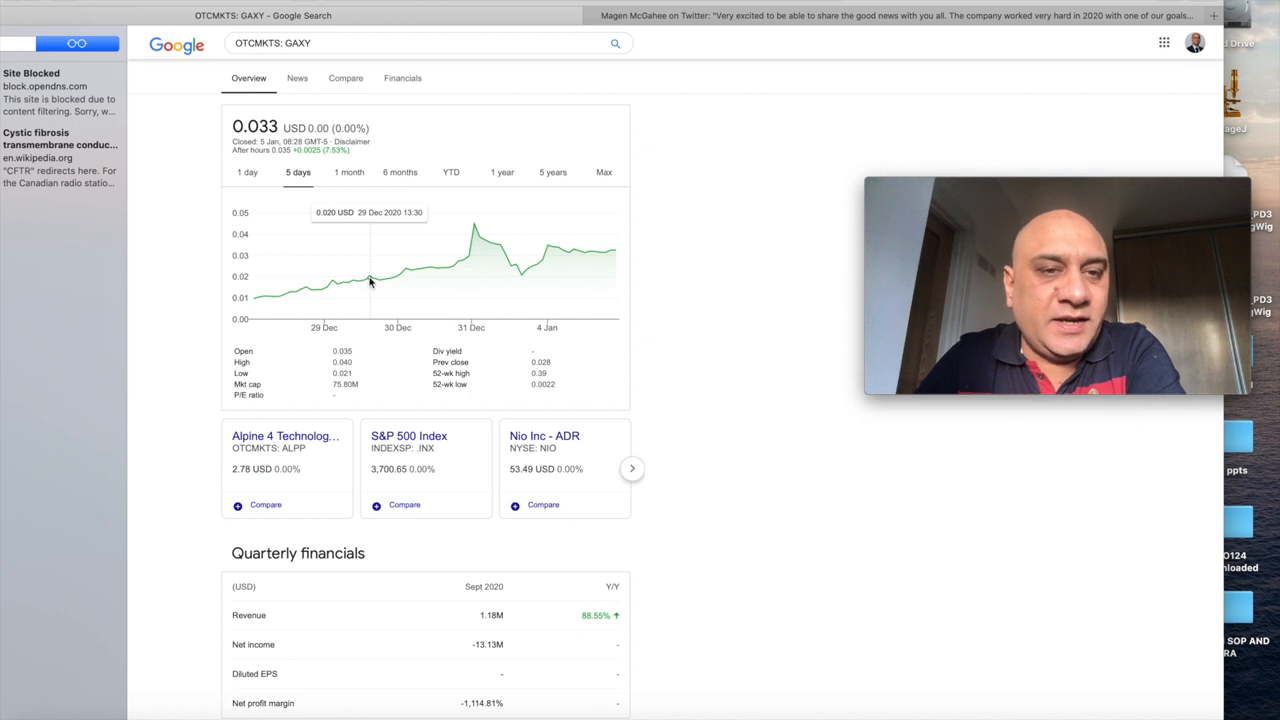
pyautogui.moveTo(613, 253)
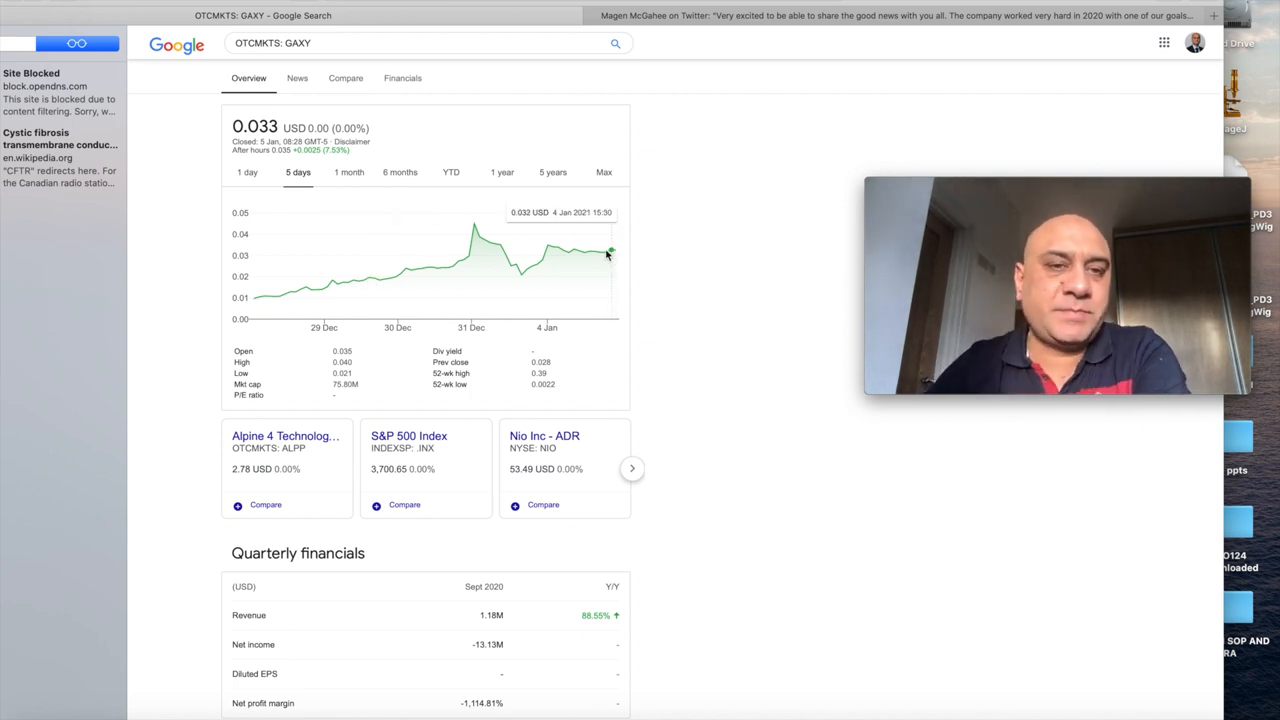
pyautogui.moveTo(478, 235)
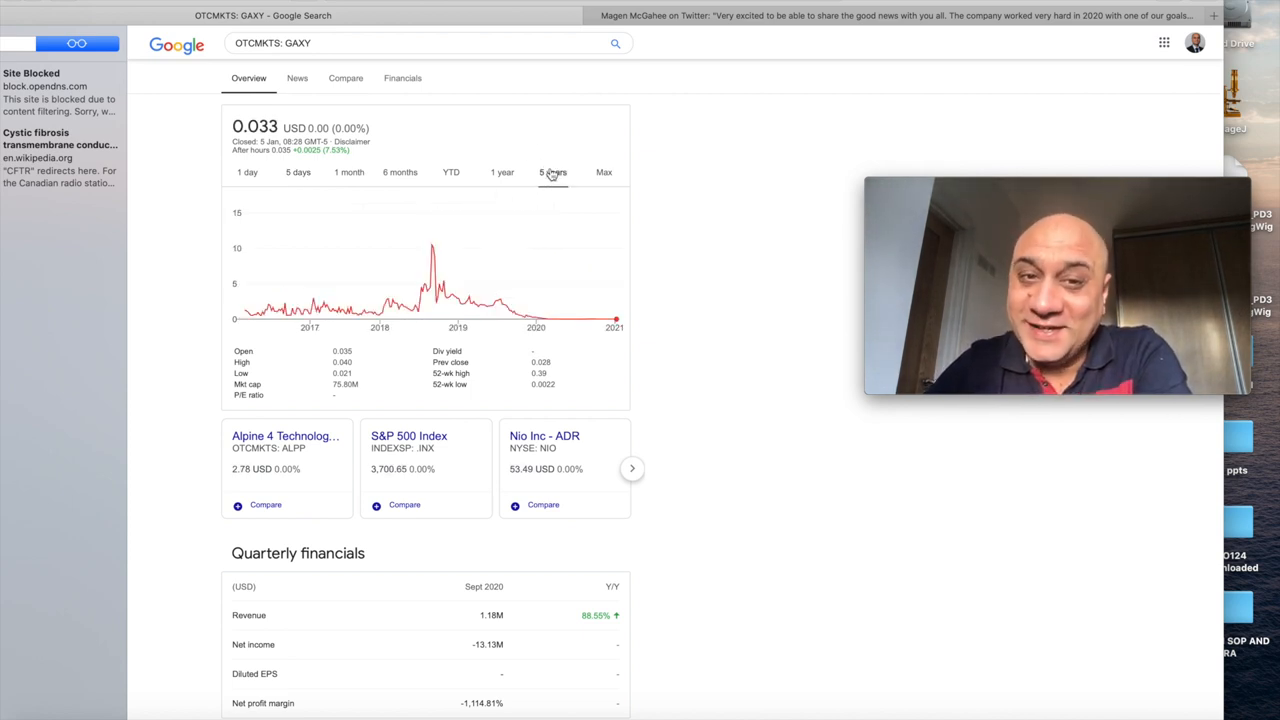
pyautogui.moveTo(483, 272)
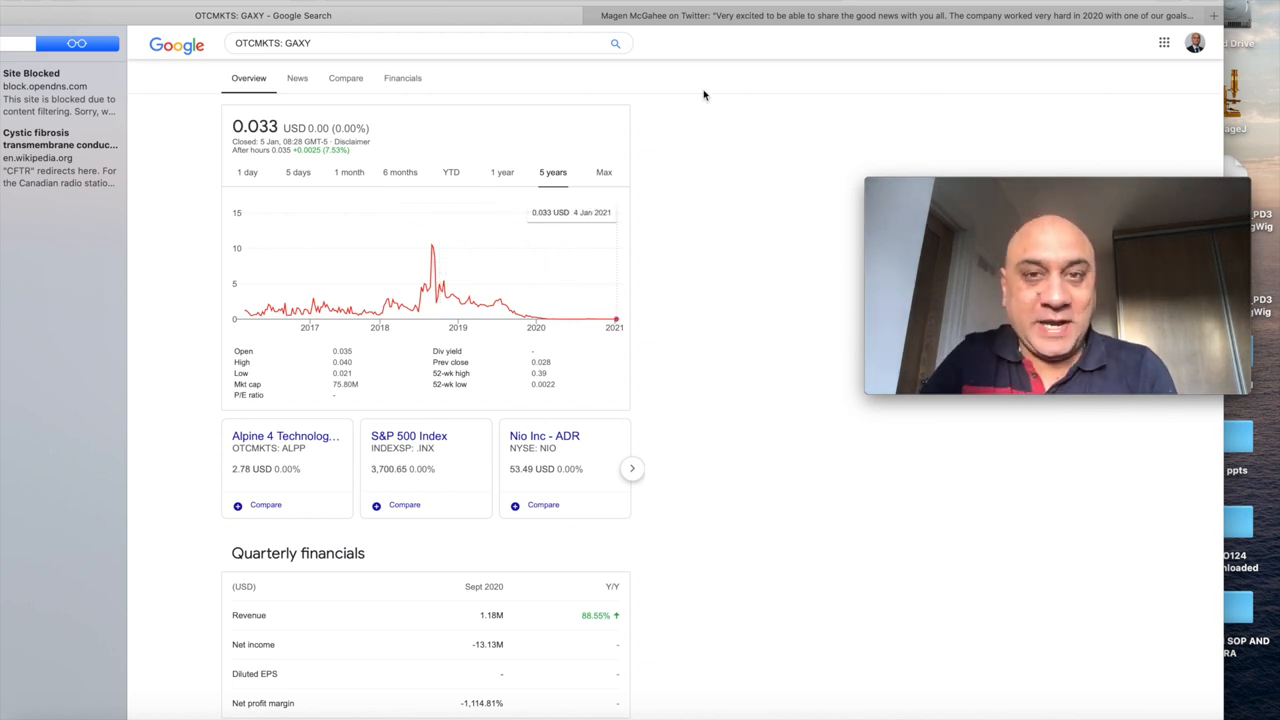
# - Return to the Galaxy CFO's cleaner-balance-sheet tweet on Twitter
pyautogui.click(890, 15)
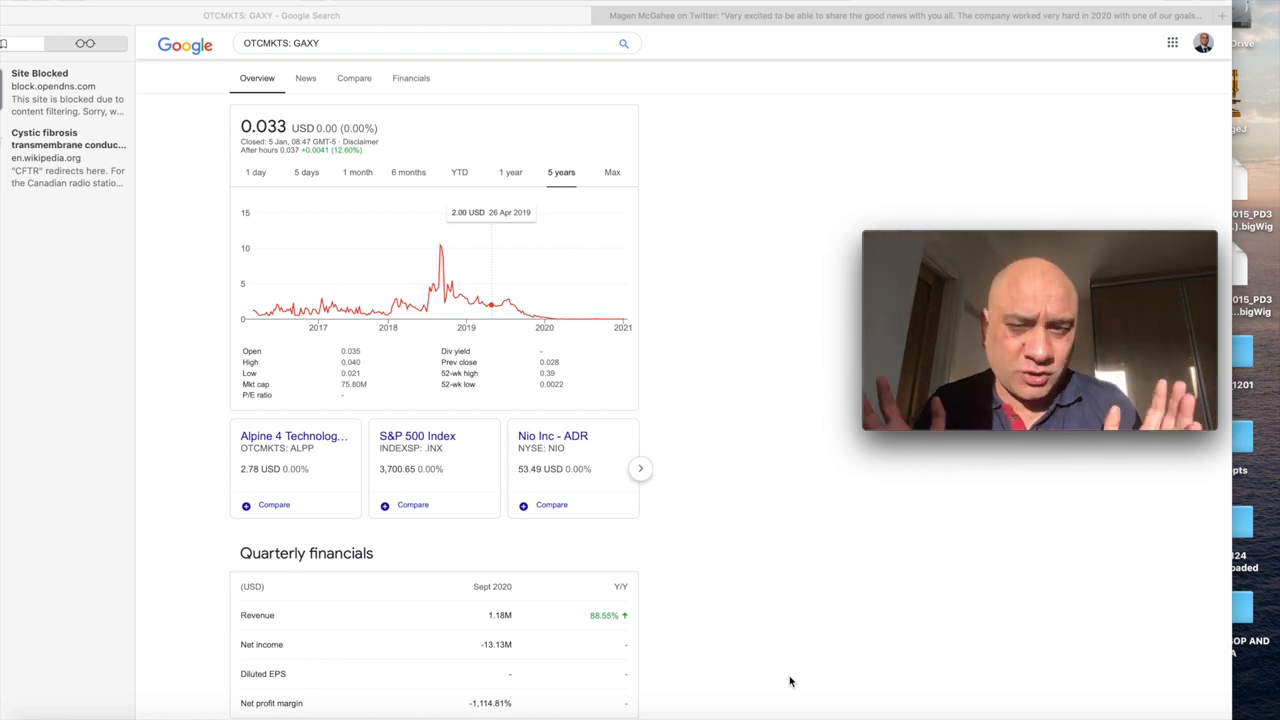
pyautogui.click(895, 15)
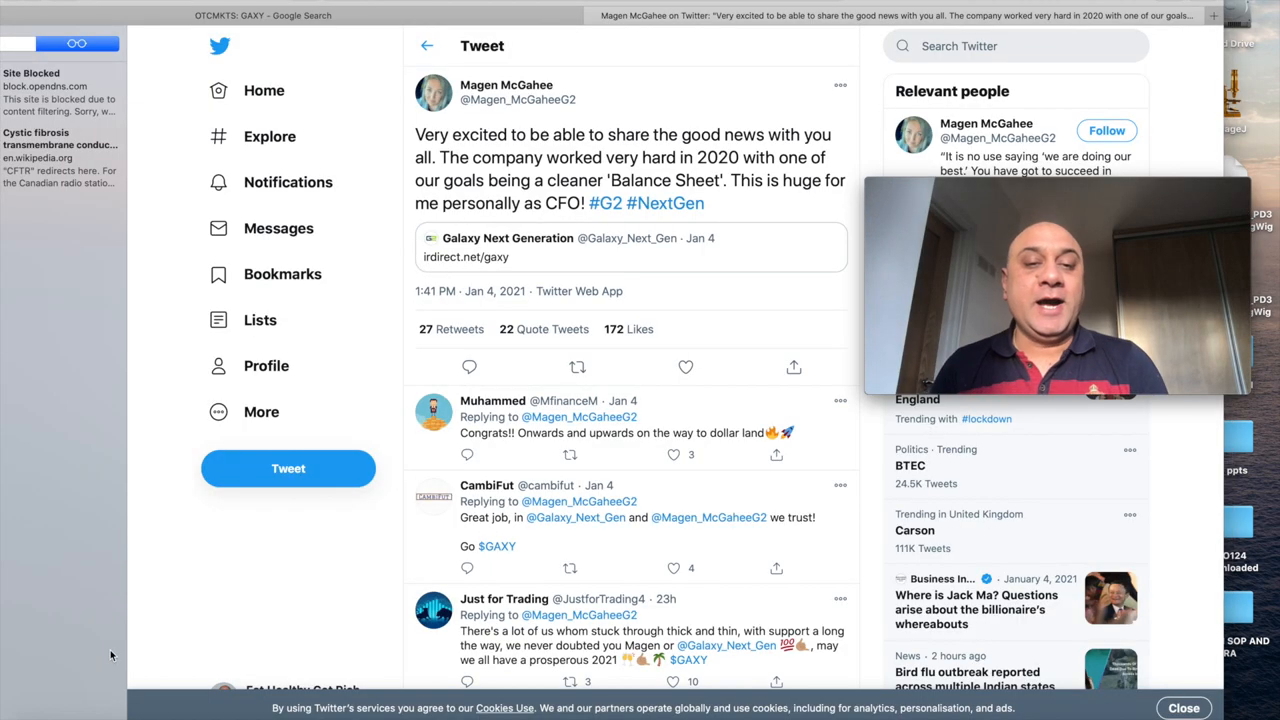